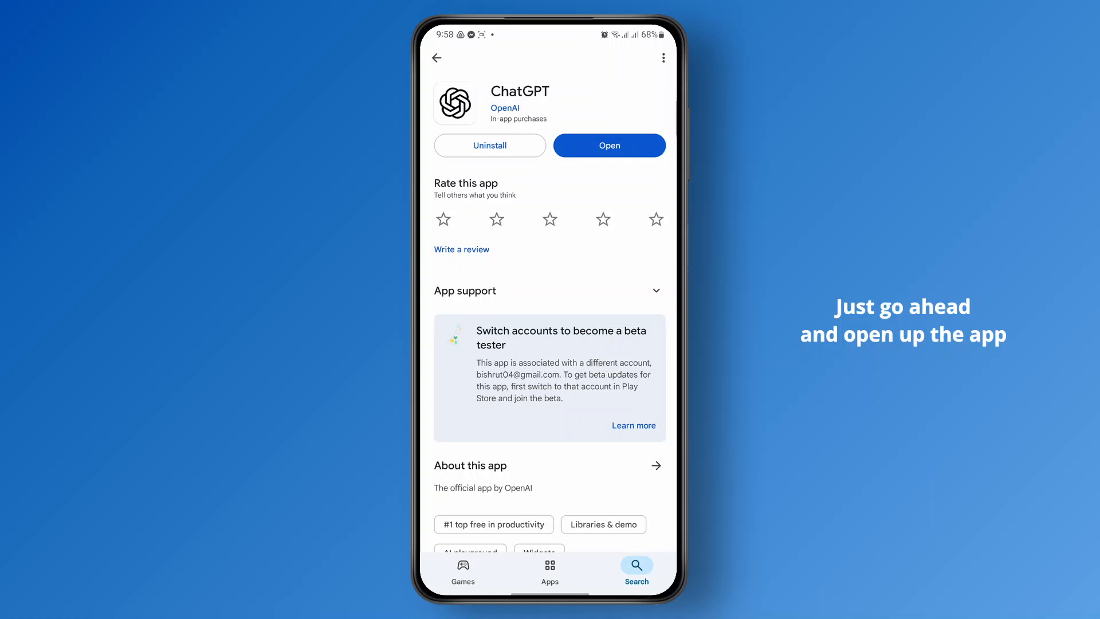
Launch ChatGPT from its Play Store page to an empty new chat.
left_click(608, 145)
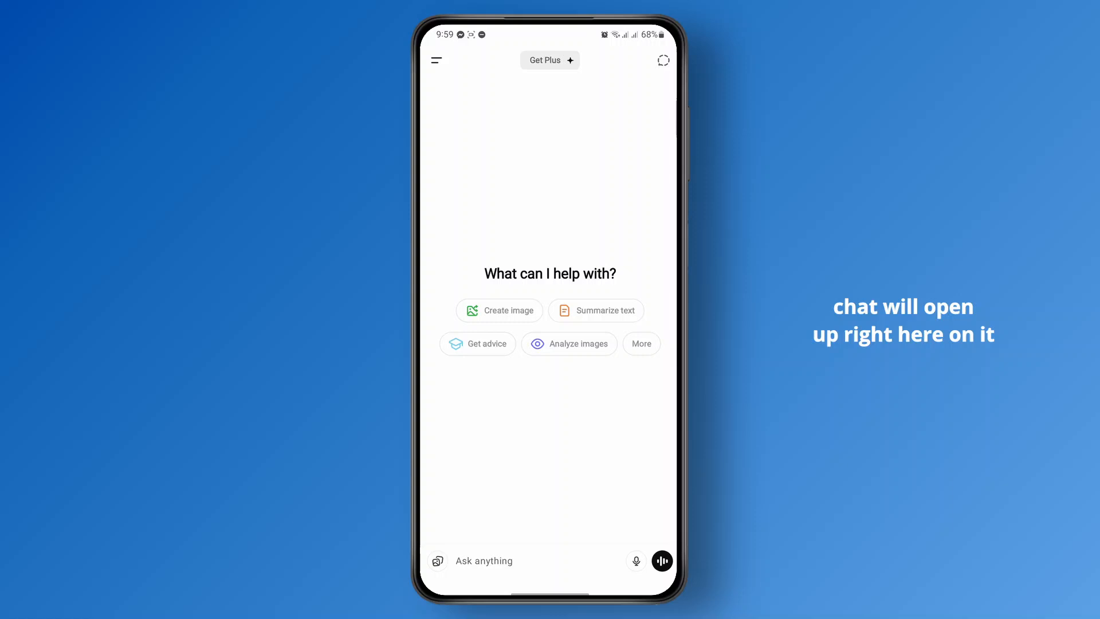
Enter voice mode from the Ask anything field.
left_click(661, 560)
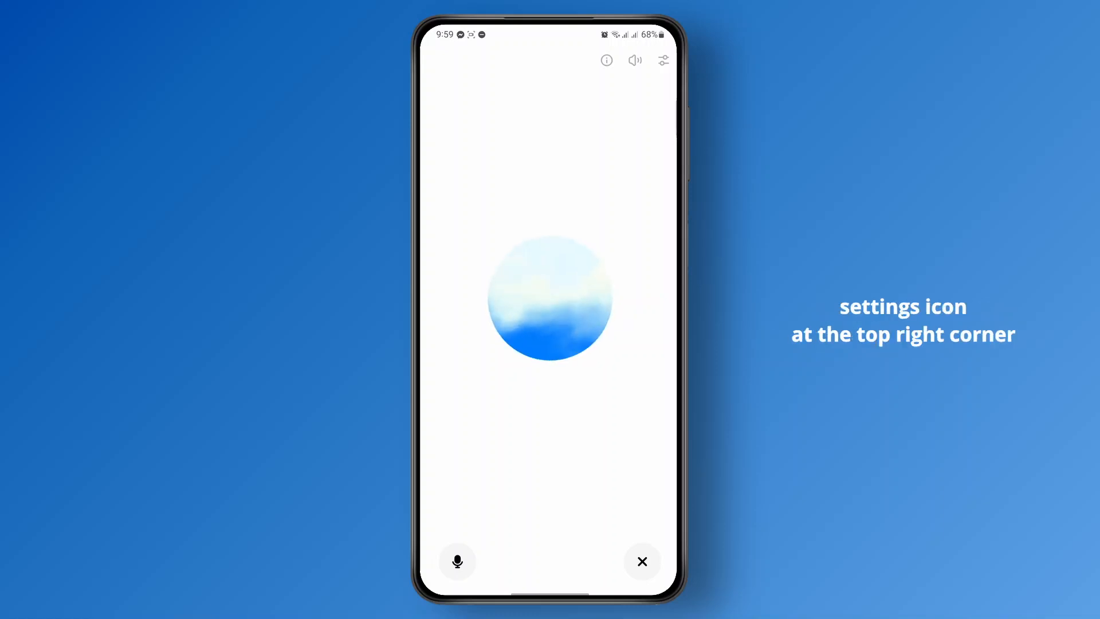
Pick the Arbor voice, begin a new voice chat with it, then end back to the transcript.
left_click(663, 61)
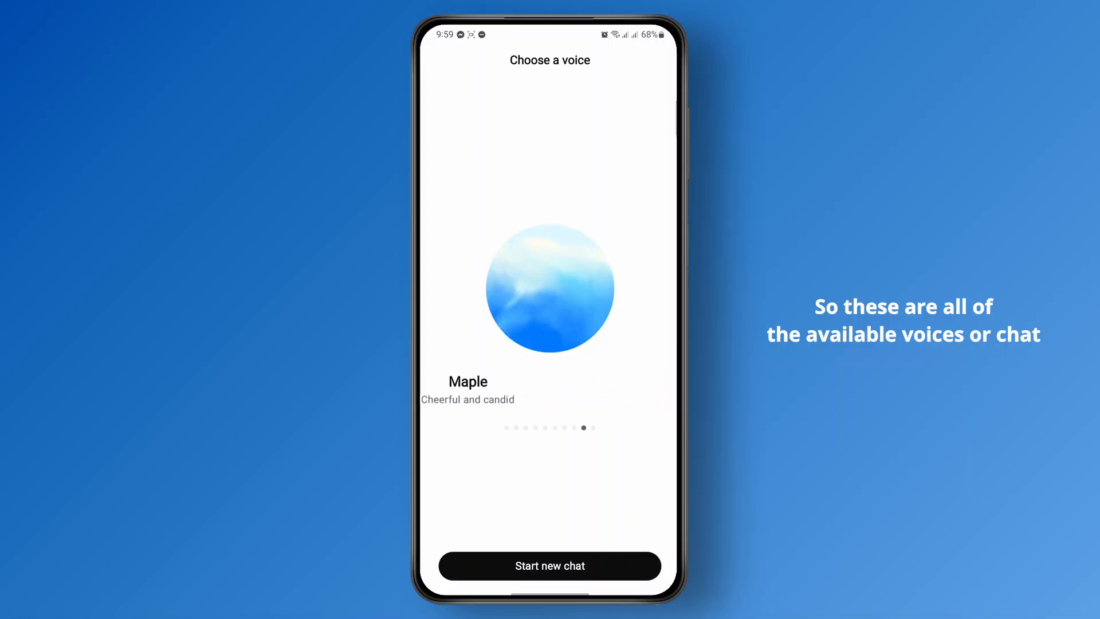
left_click_drag(492, 287, 604, 288)
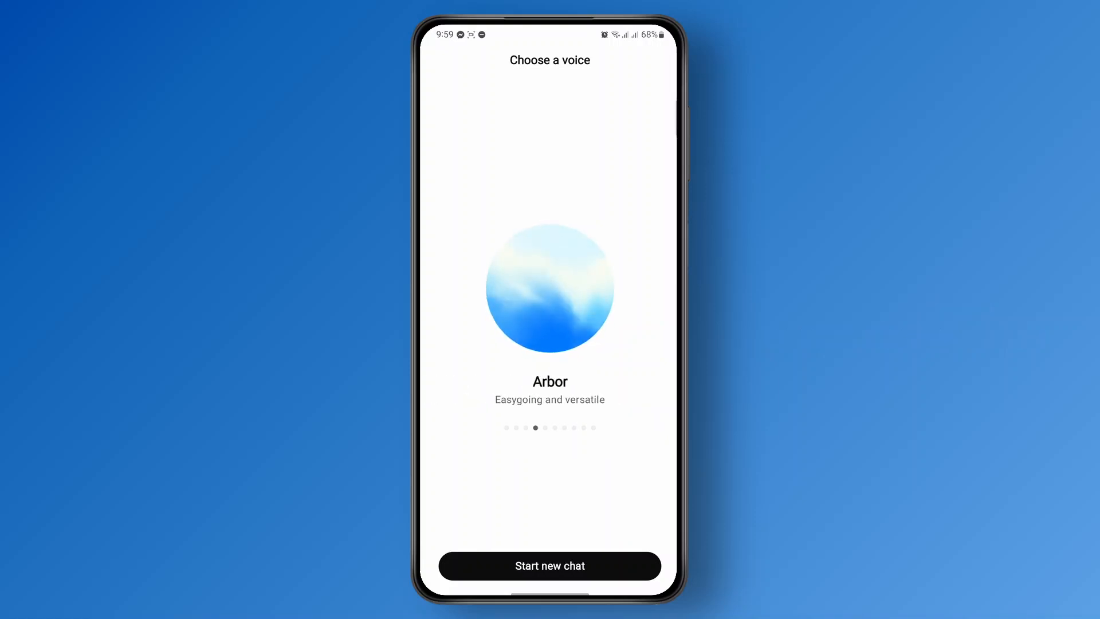
left_click(549, 565)
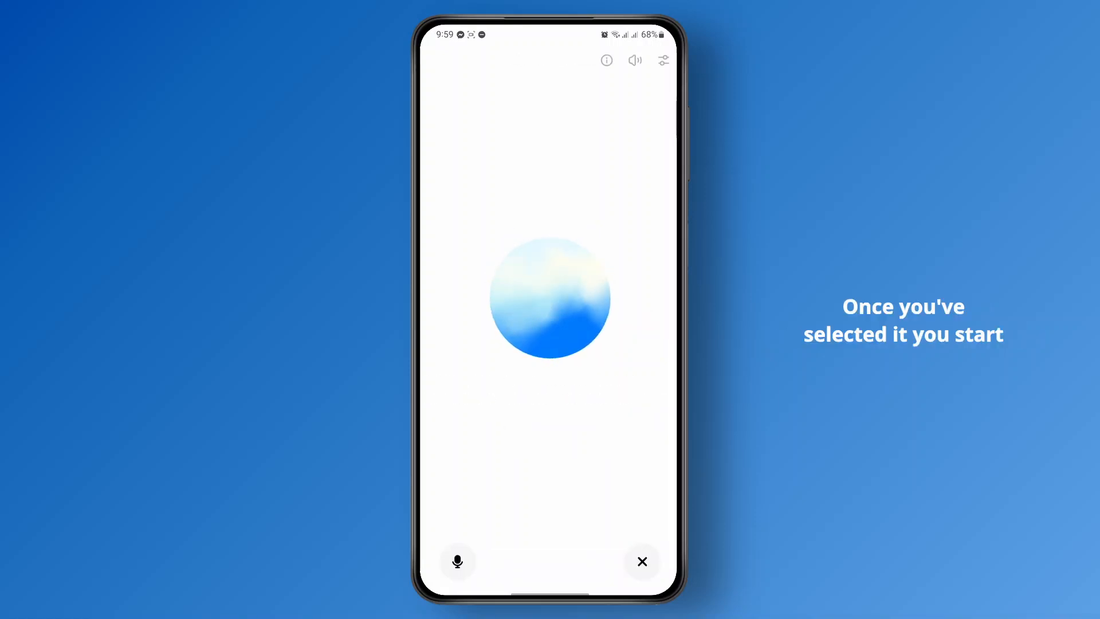
left_click(640, 562)
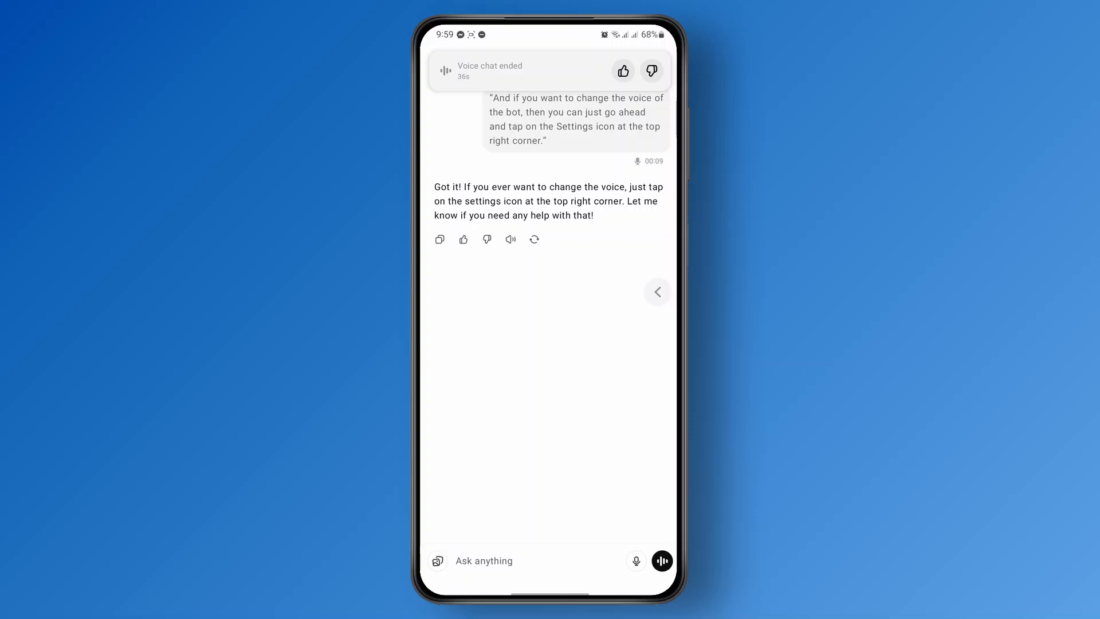